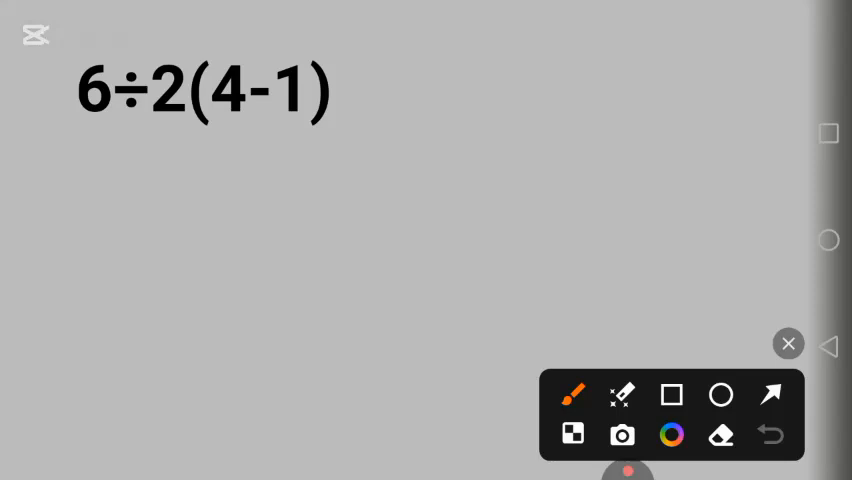
mouse_move(355, 108)
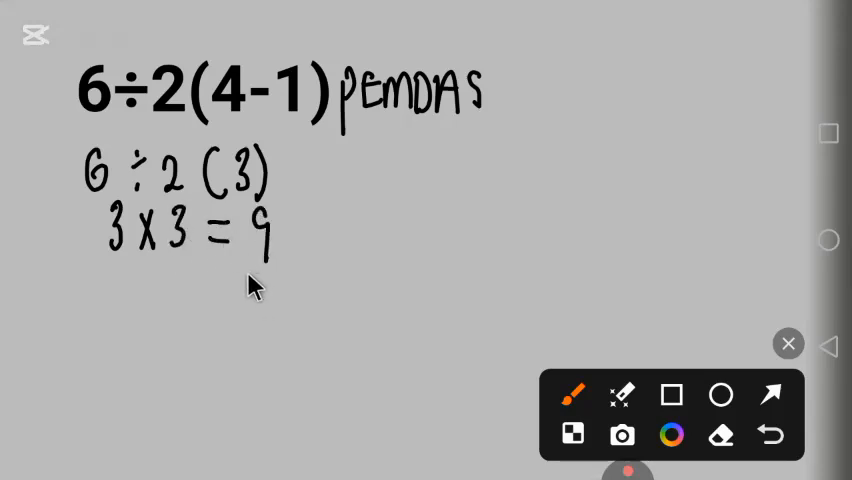
- Underline the final answer 9 and handwrite the alternative 3x2=6 above the expression
left_click_drag(245, 280, 270, 280)
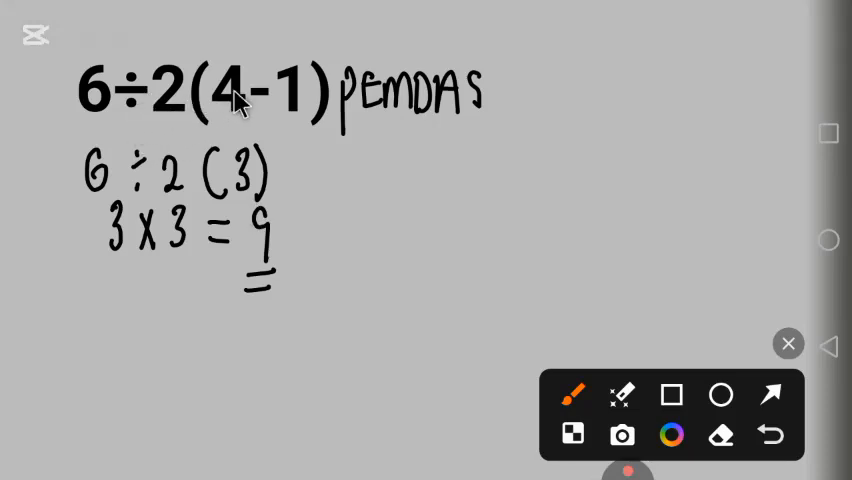
mouse_move(265, 45)
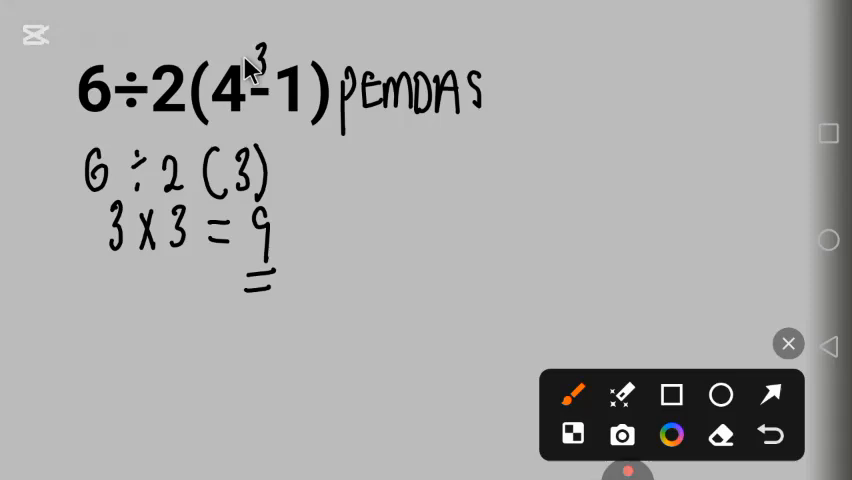
left_click_drag(250, 70, 360, 60)
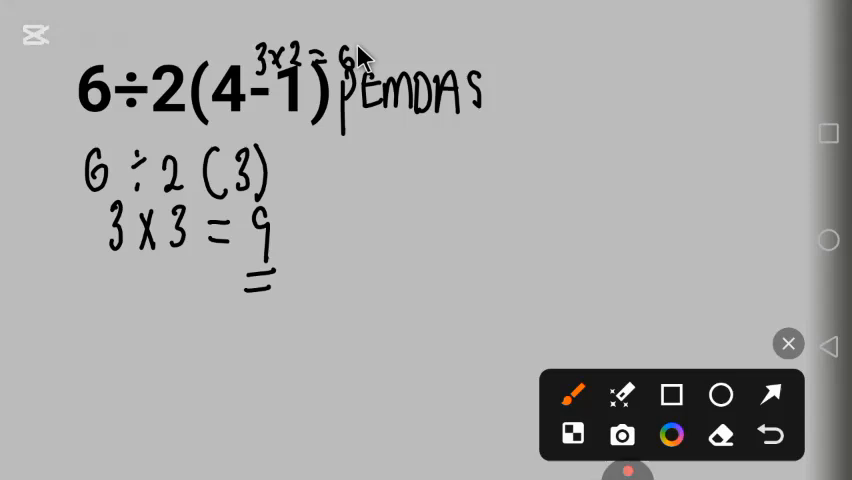